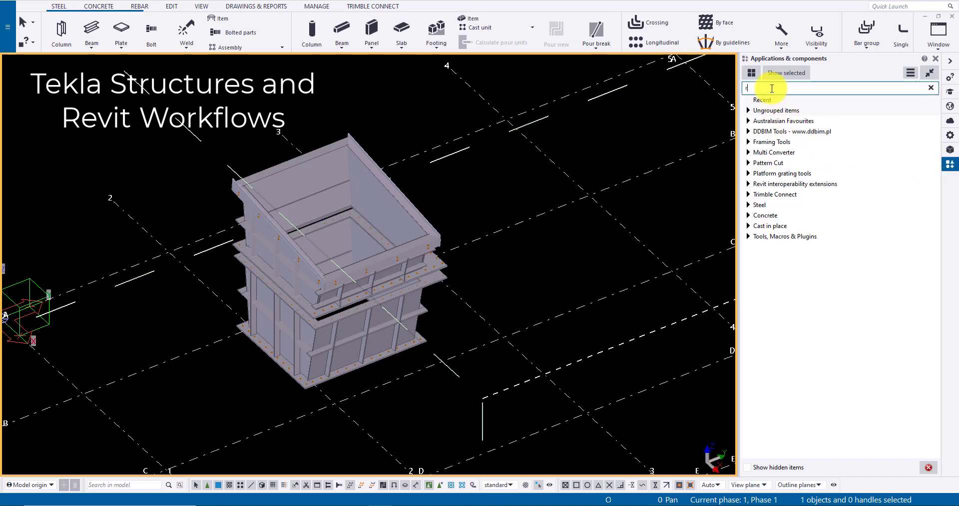
- Search the Applications & components catalog for 'revit' to list the Revit export tool
text(evit)
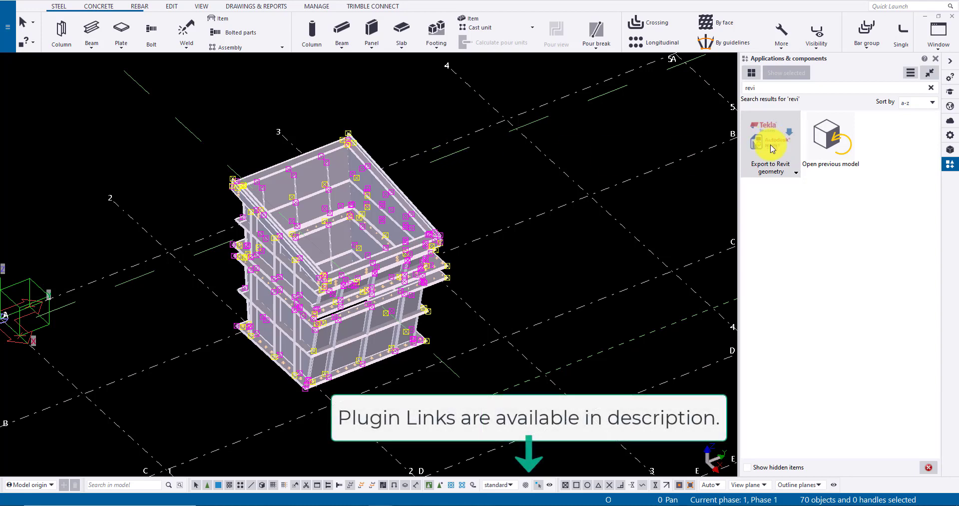
- Start Export to Revit geometry for selected objects only, naming the file 'Sample Revit'
click(771, 134)
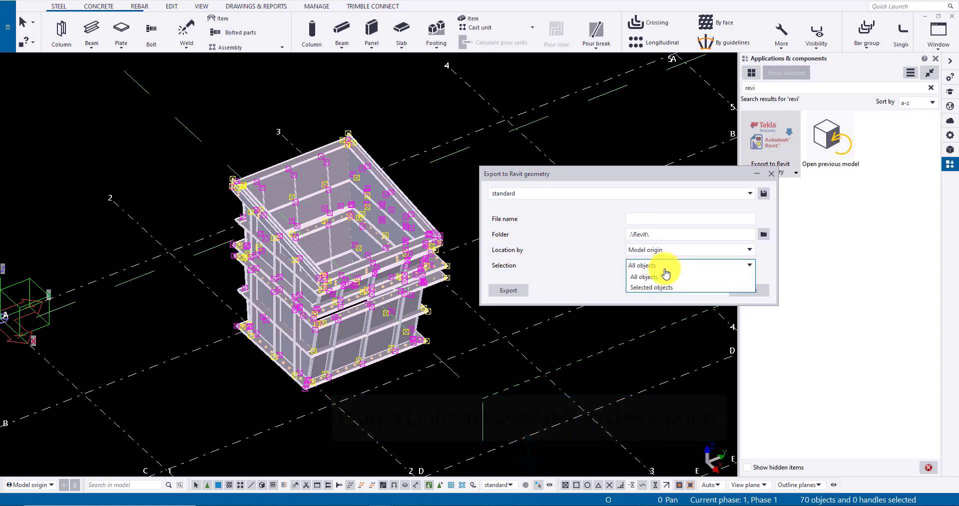
click(650, 287)
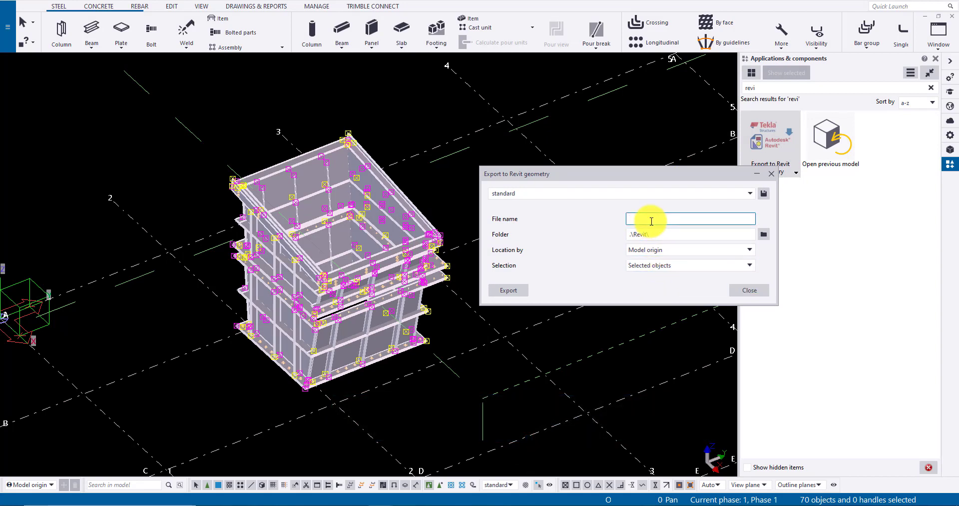
text(S)
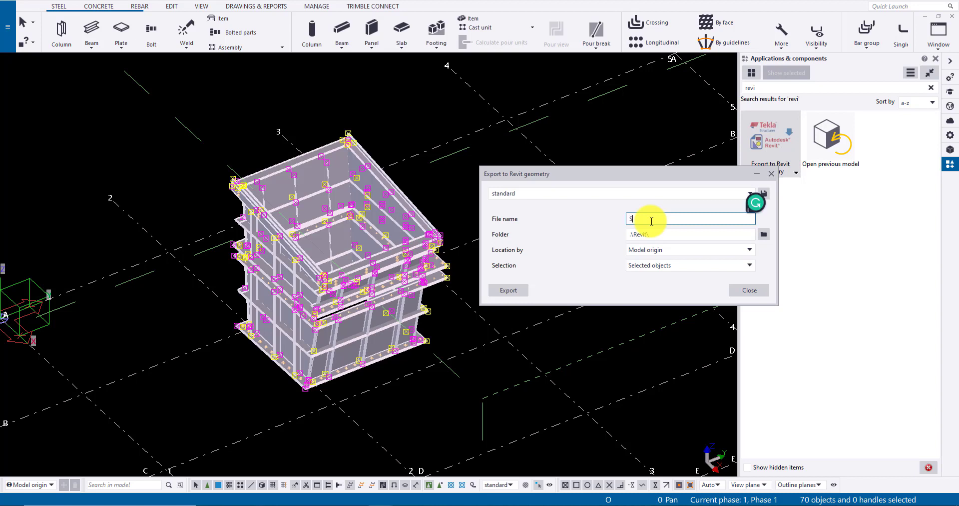
text(ample Revit)
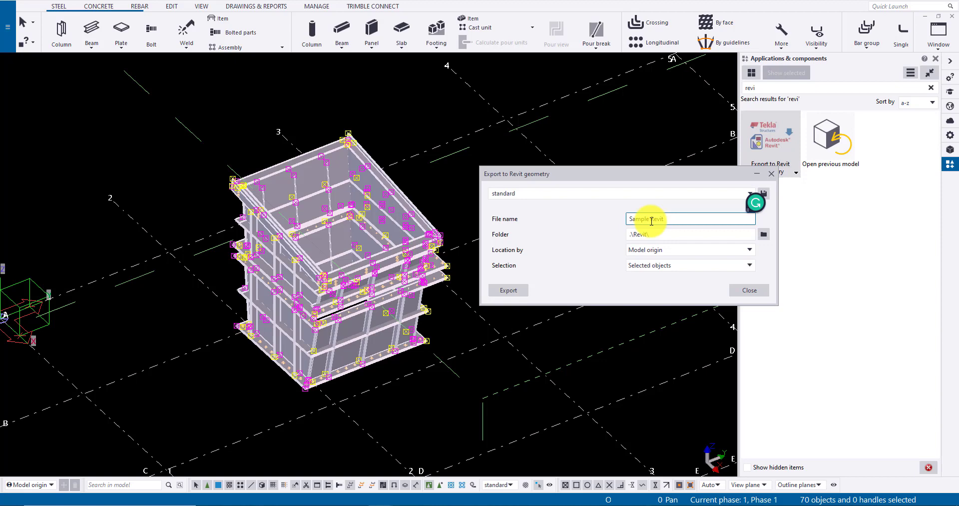
- Set the destination to the Desktop\Revit folder, run the export and view the resulting file
click(763, 234)
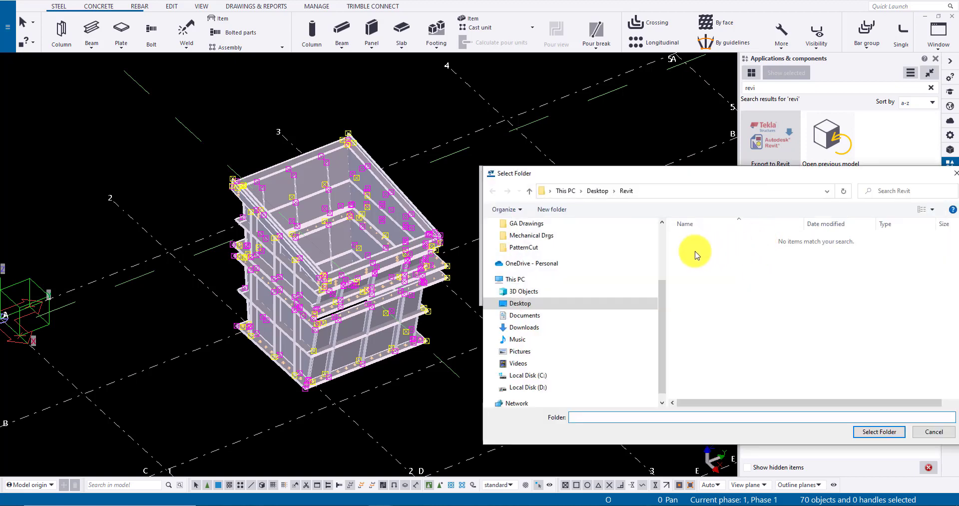
click(879, 432)
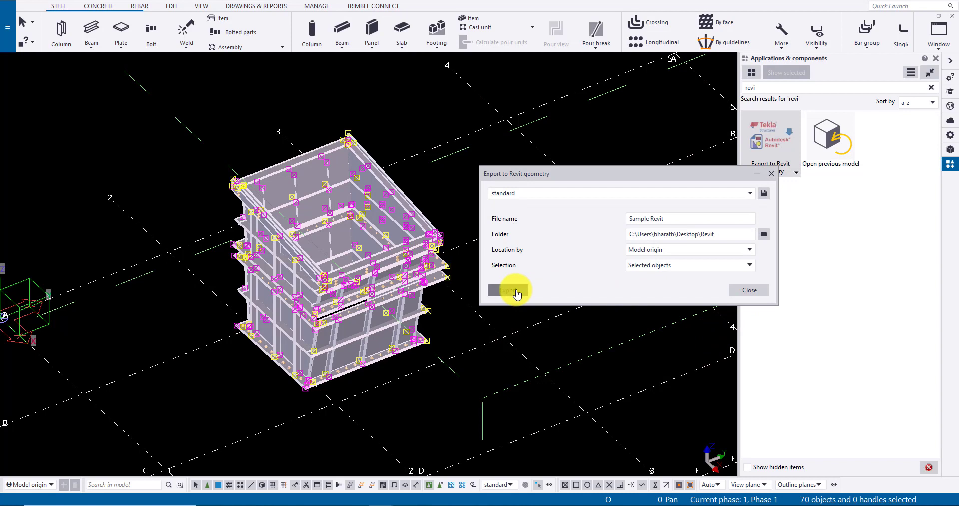
click(513, 290)
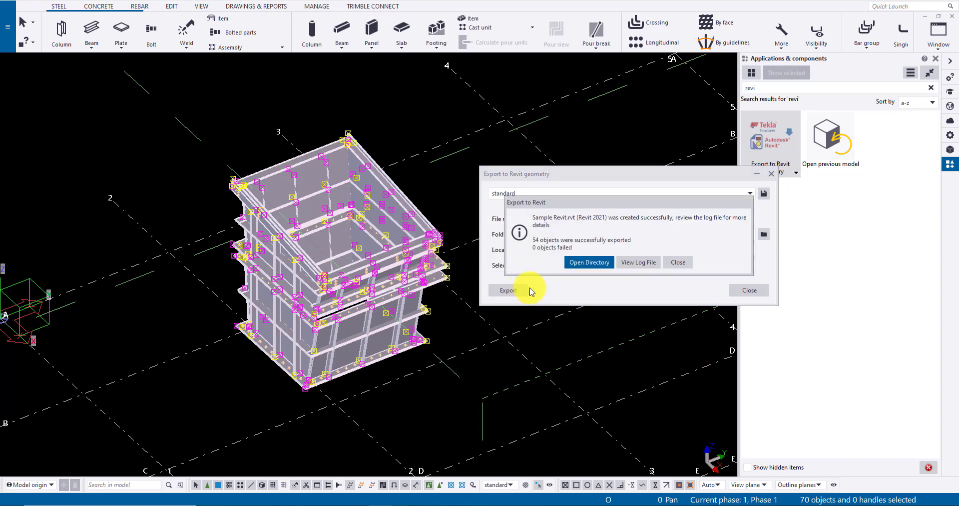
click(588, 262)
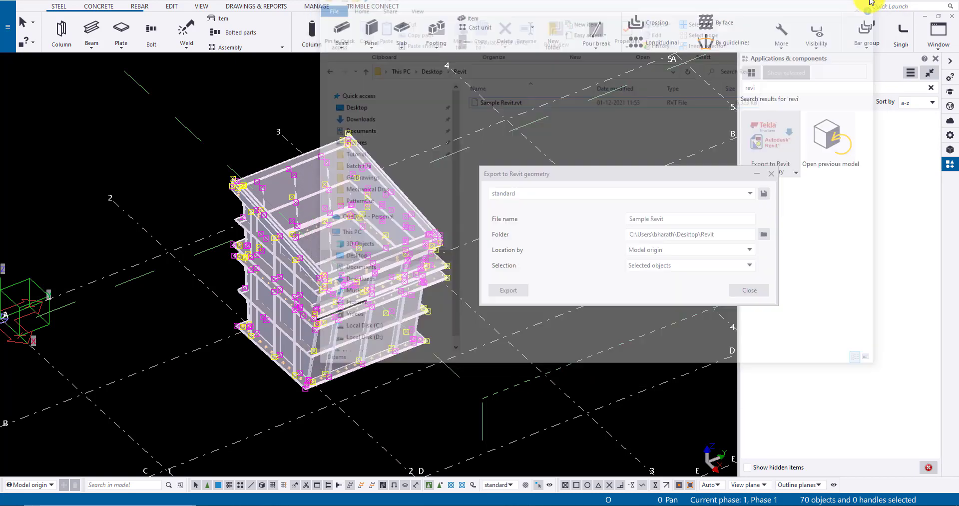
- Add a new reference model, browsing to Desktop > Revit and choosing Sample Revit.rvt
click(749, 290)
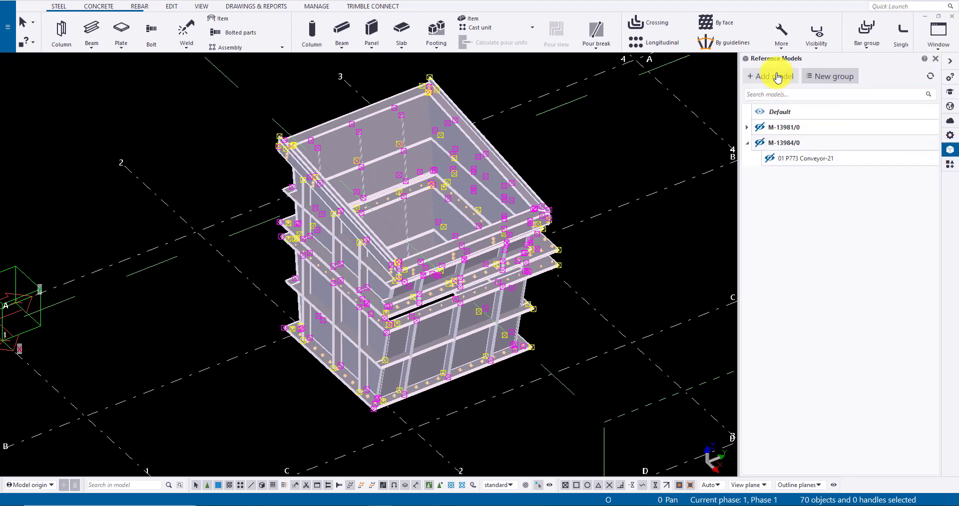
click(771, 75)
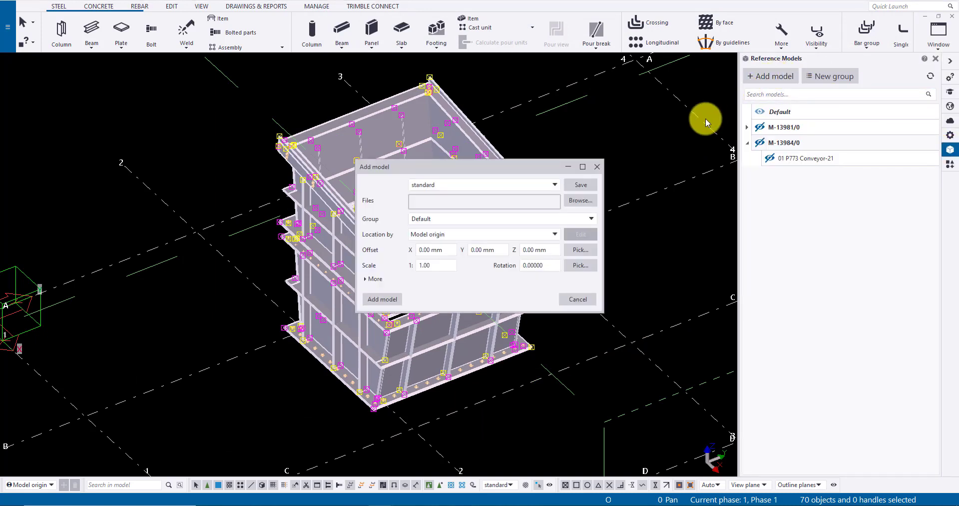
click(579, 200)
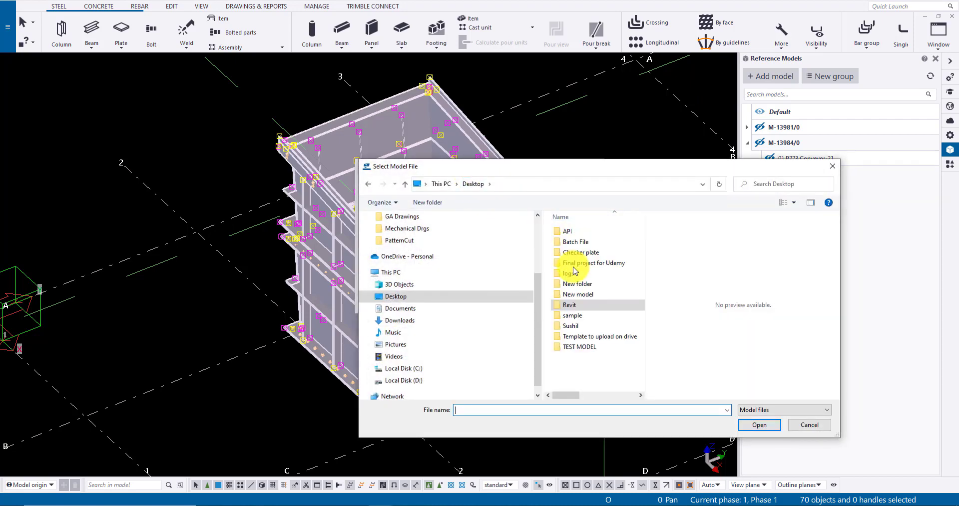
double_click(569, 304)
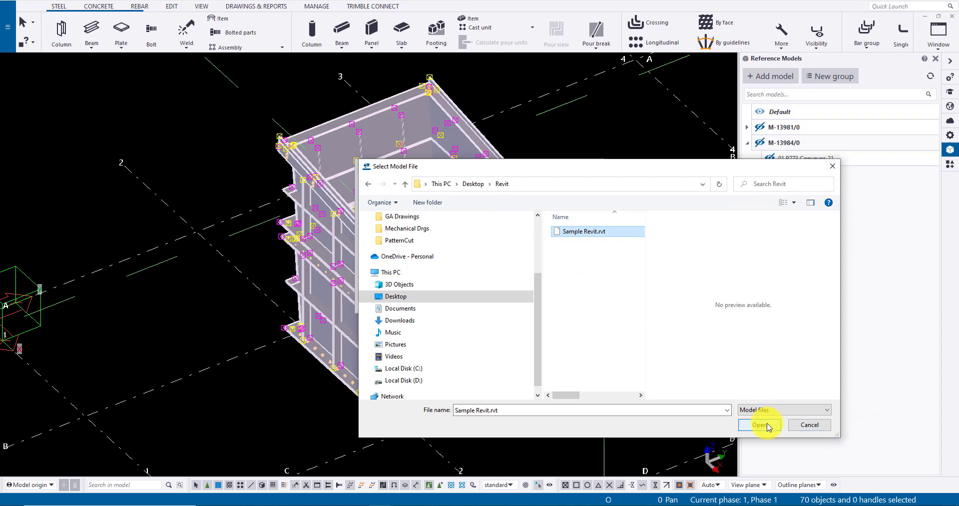
click(758, 424)
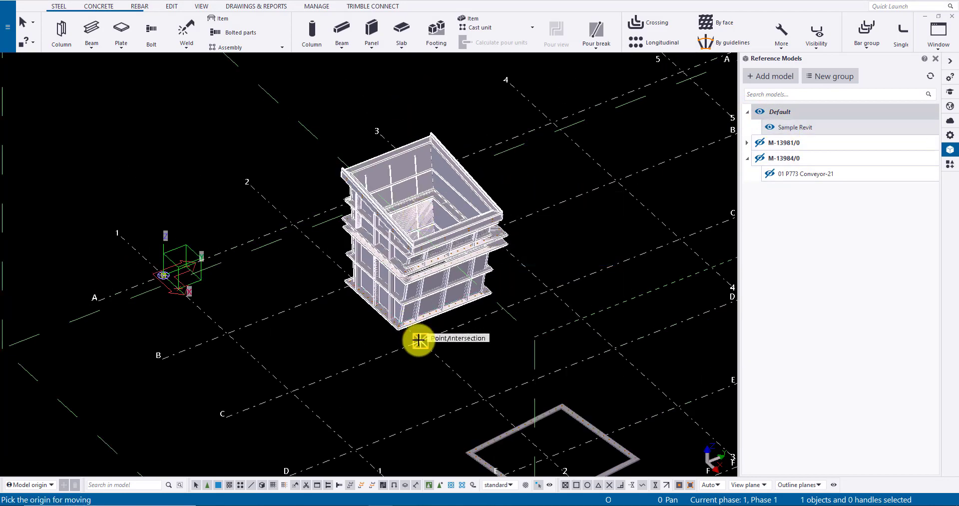
- Move the inserted reference model from the structure's bottom corner to sit beside the original
click(418, 341)
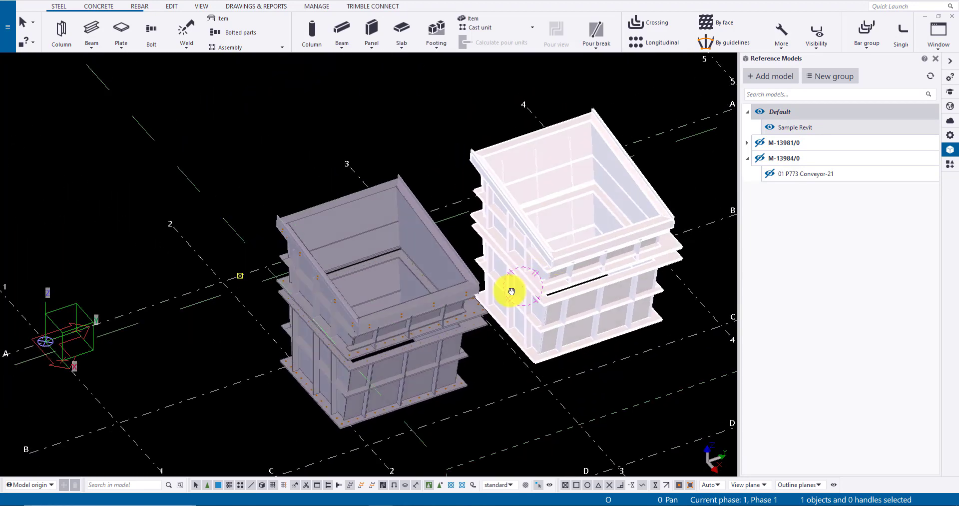
drag(511, 291, 609, 190)
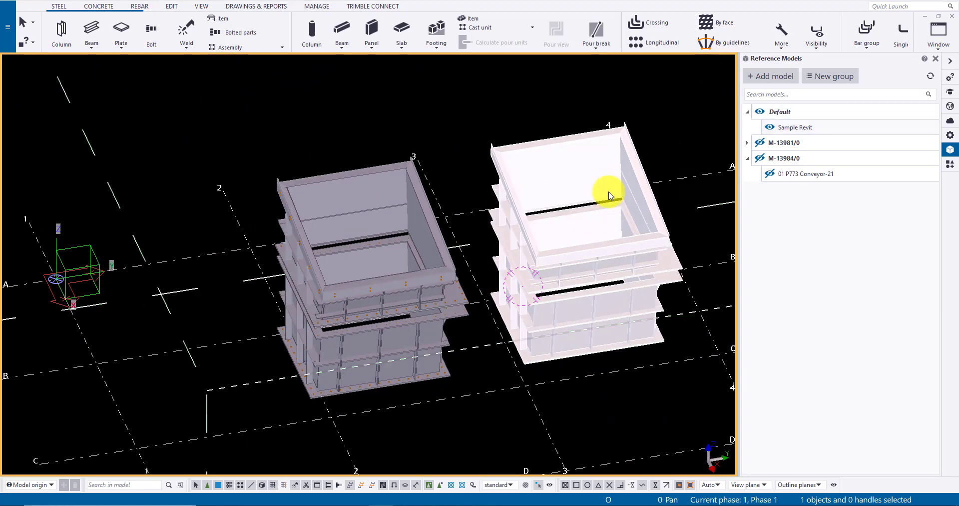